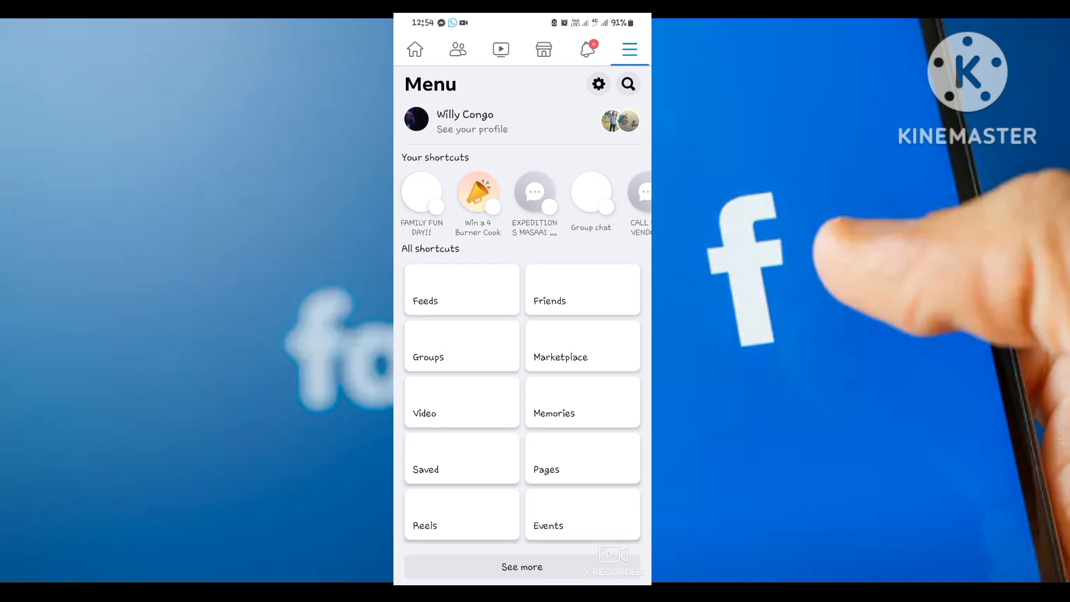
- Open your own Facebook profile from the Menu tab
{"action": "left_click", "coordinate": [472, 121]}
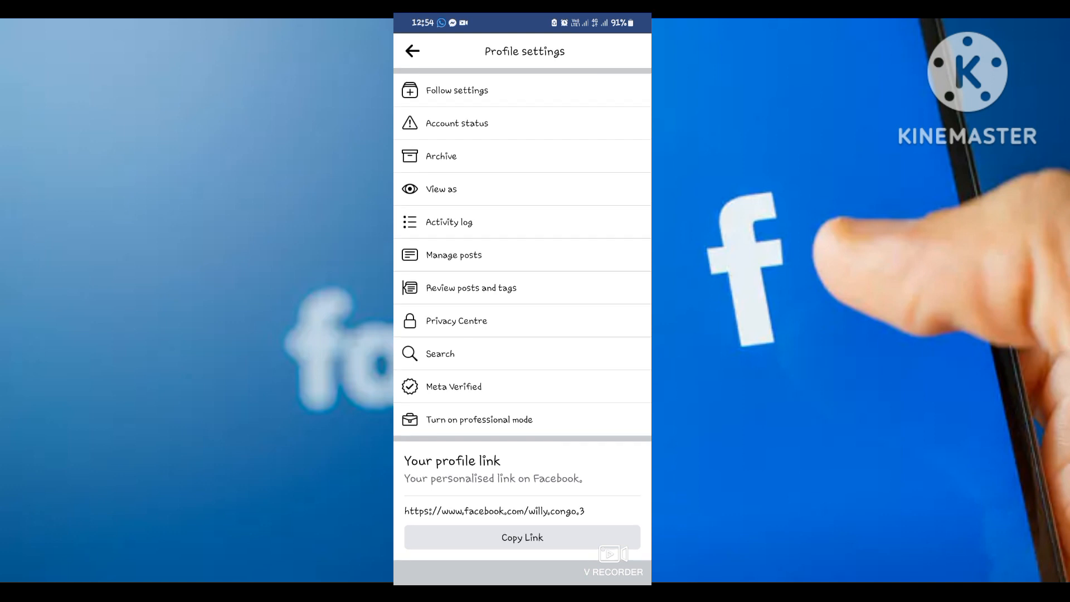
- Choose 'Turn on professional mode' and confirm with Turn on
{"action": "left_click", "coordinate": [479, 419]}
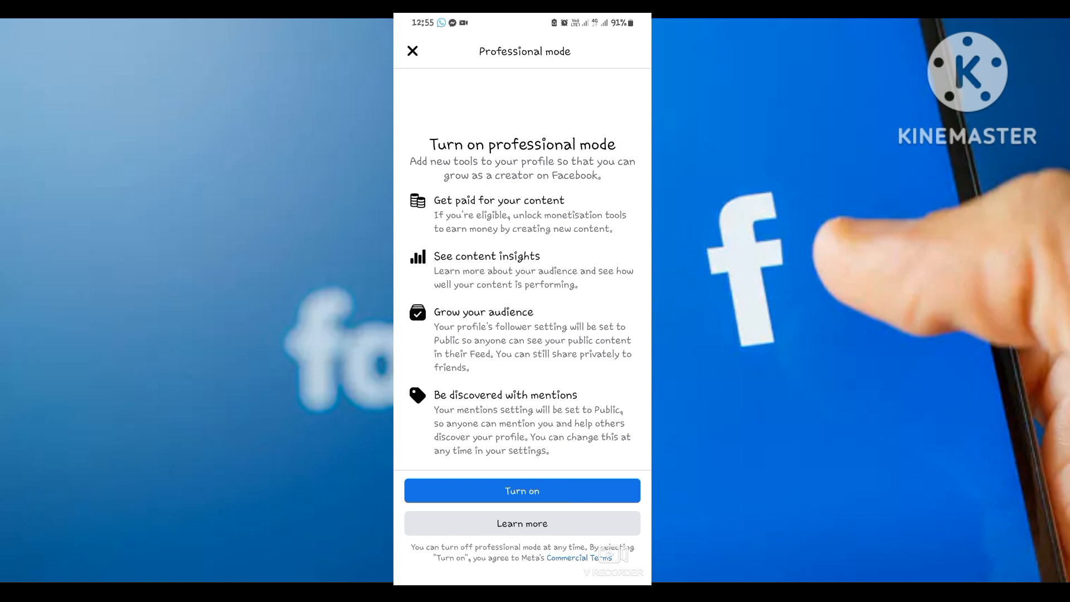
{"action": "left_click", "coordinate": [522, 490]}
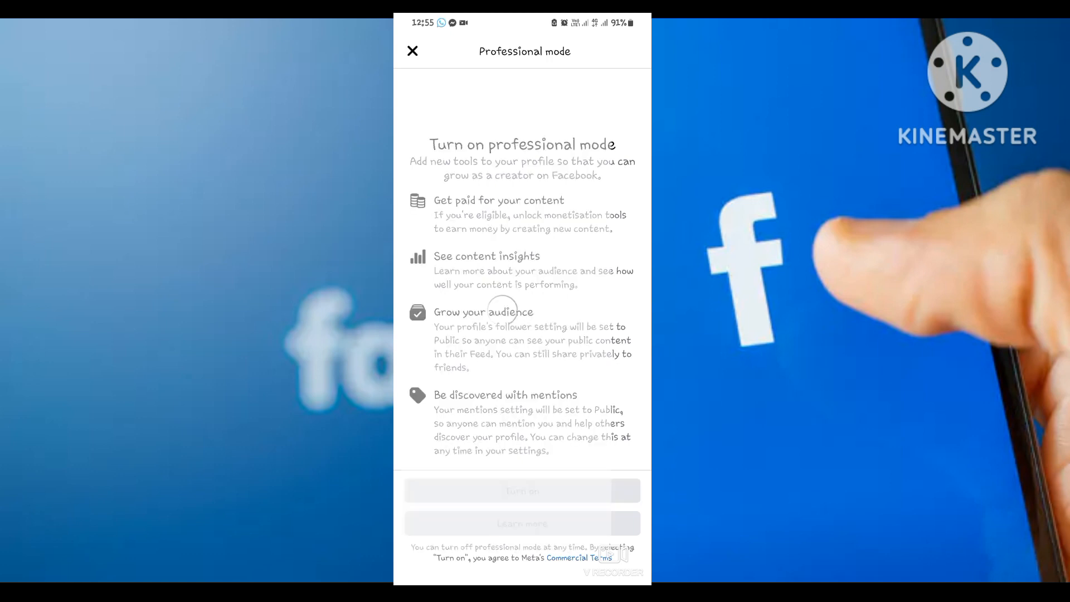
- Confirm professional mode and scroll through the profile, audience and privacy setup checklists
{"action": "left_click", "coordinate": [522, 490]}
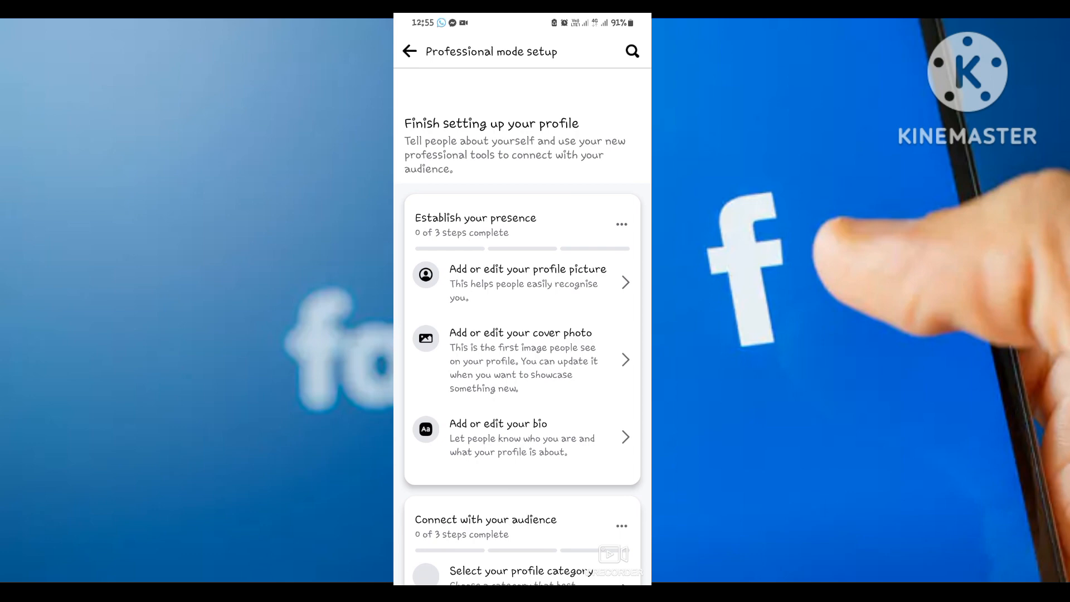
{"action": "left_click", "coordinate": [528, 282]}
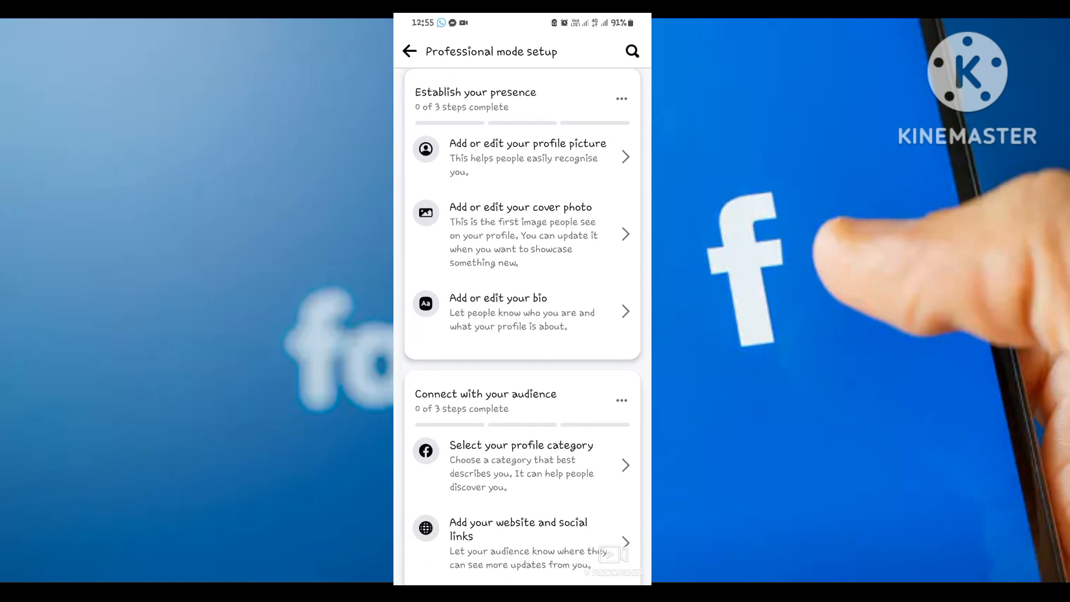
{"action": "scroll", "scroll_direction": "down", "scroll_amount": 3}
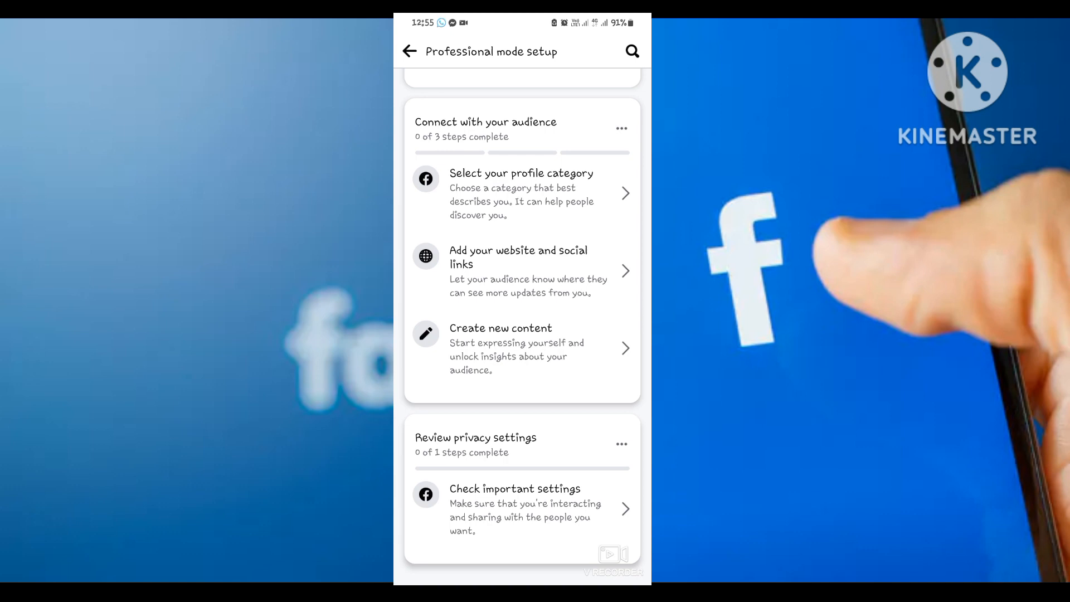
{"action": "scroll", "scroll_direction": "down", "scroll_amount": 3}
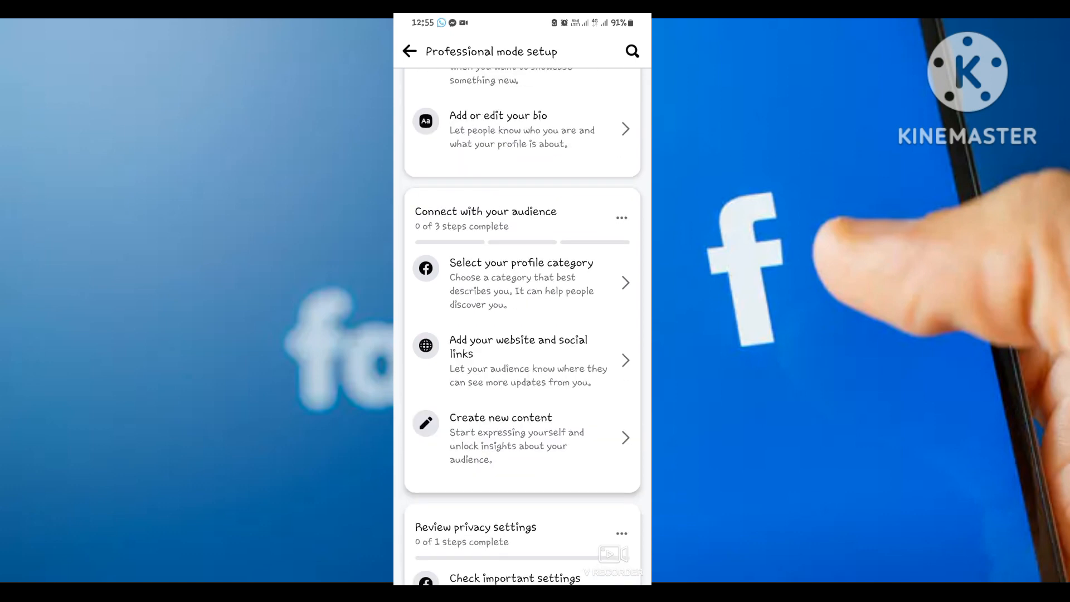
- Go back to the profile and scroll to Details showing Digital creator
{"action": "left_click", "coordinate": [408, 51]}
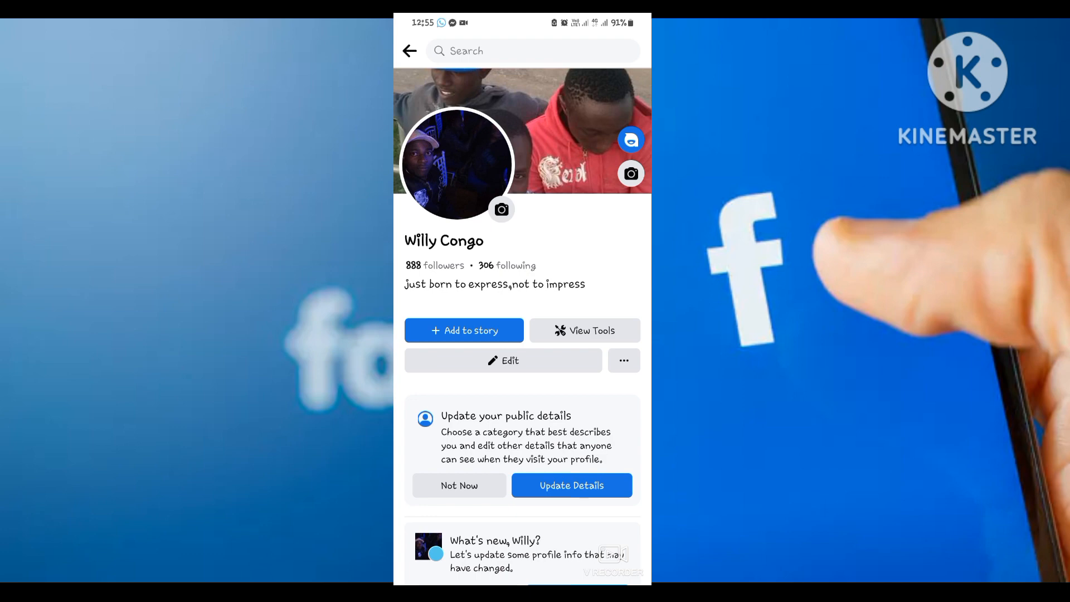
{"action": "scroll", "scroll_direction": "down", "scroll_amount": 3}
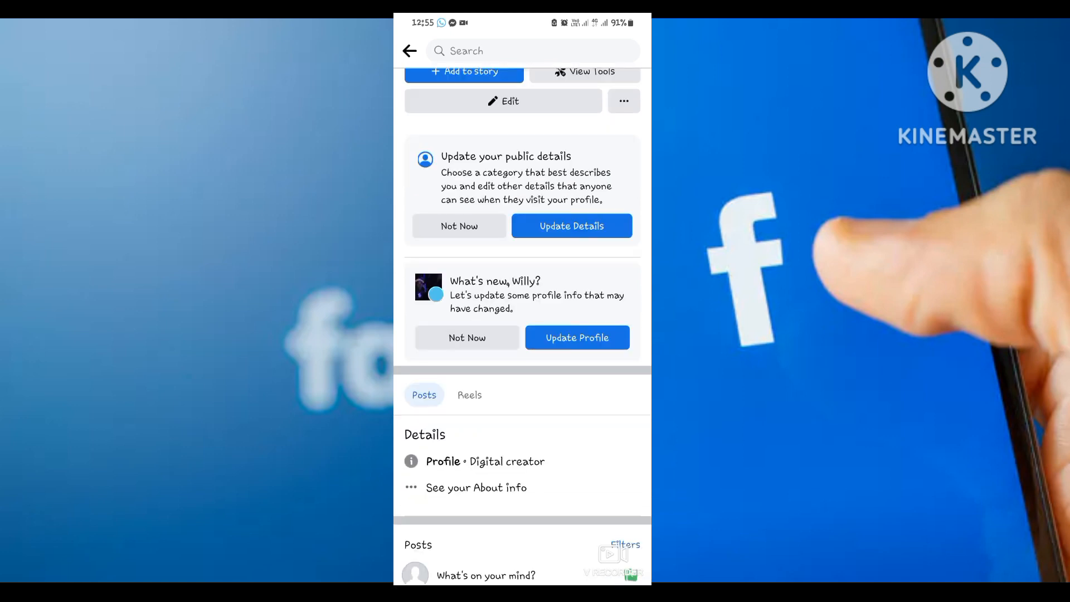
{"action": "scroll", "scroll_direction": "down", "scroll_amount": 3}
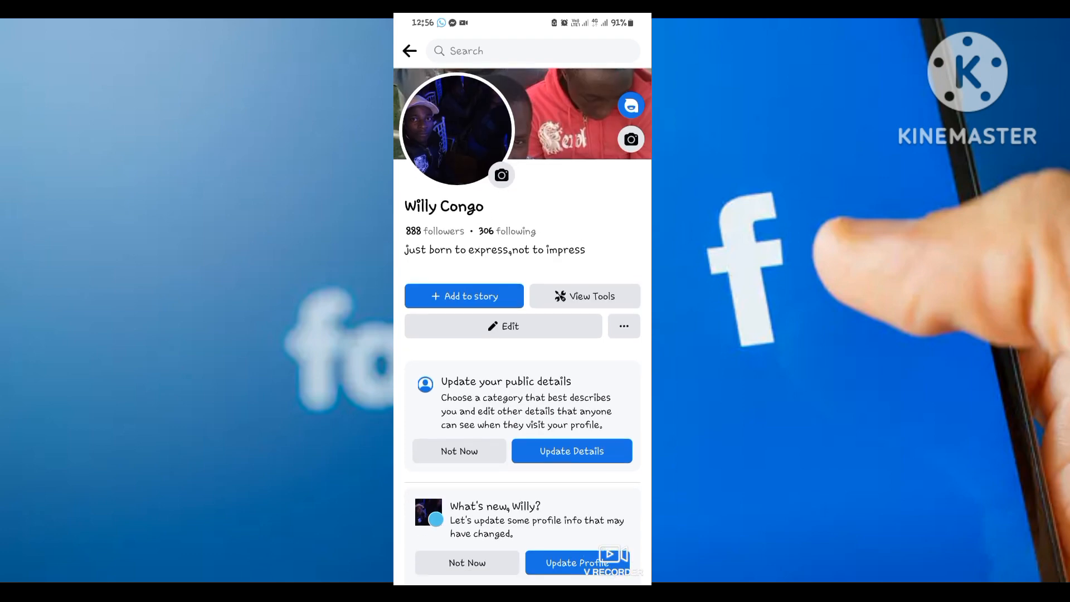
{"action": "scroll", "scroll_direction": "down", "scroll_amount": 3}
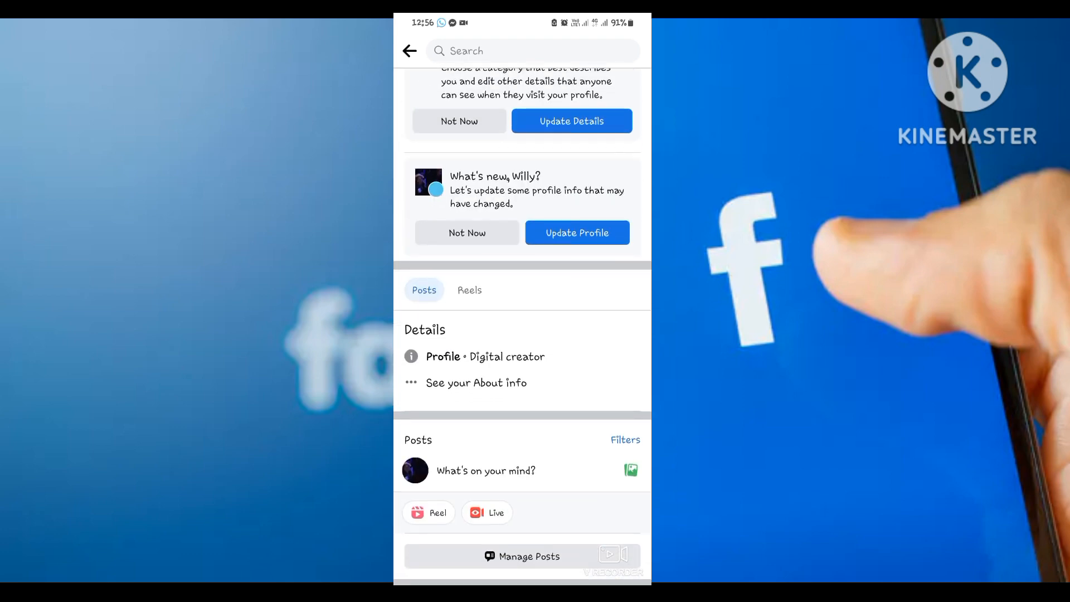